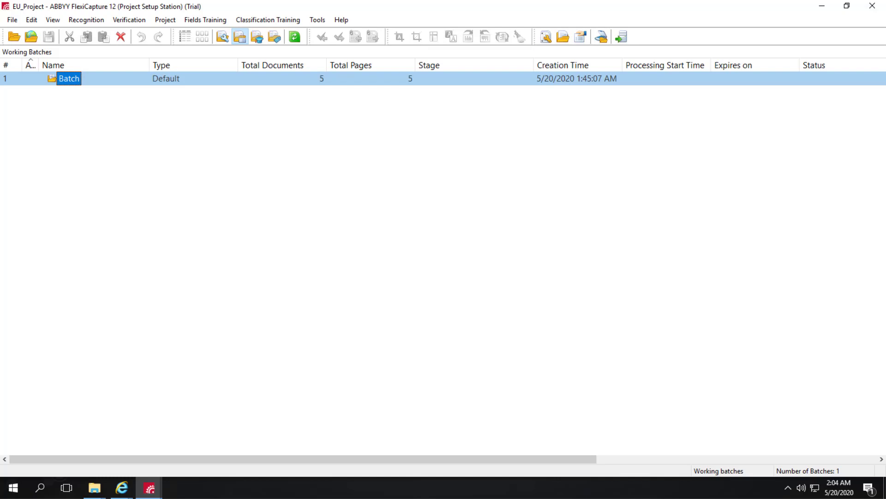
pyautogui.moveTo(255, 213)
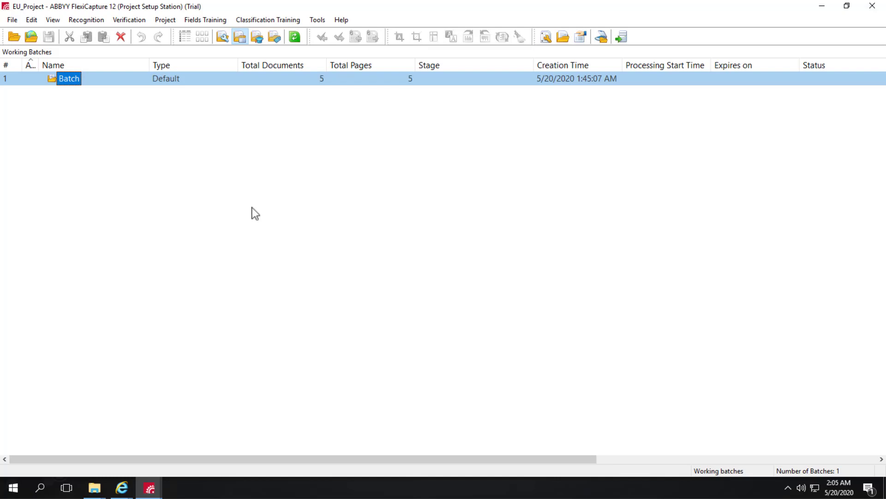
pyautogui.moveTo(175, 28)
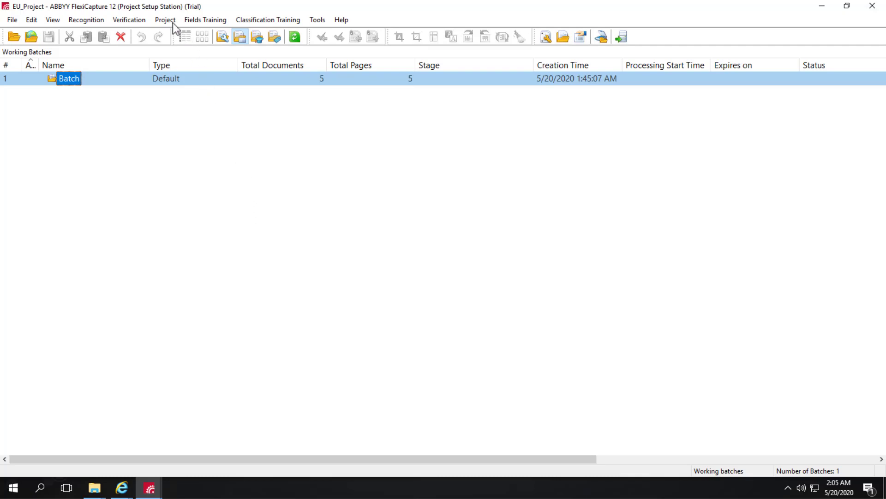
# Open the EU_Project document definitions list from the Project menu to show European Invoice
pyautogui.click(165, 19)
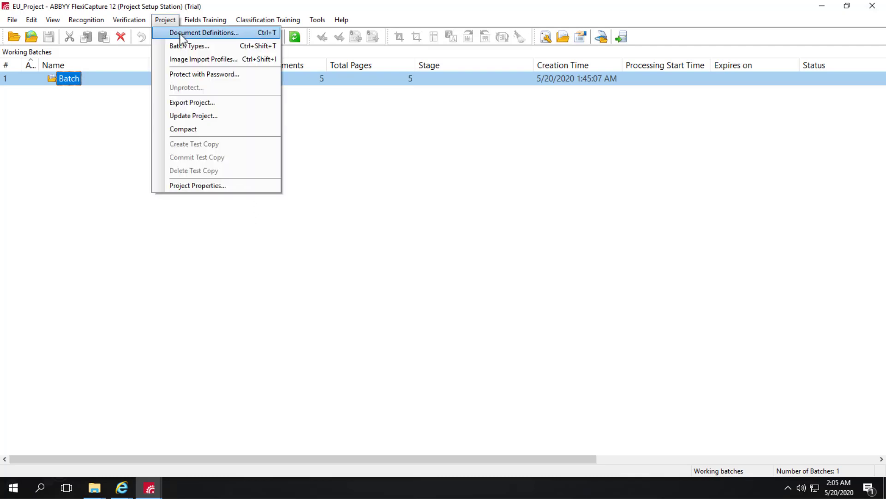
pyautogui.click(201, 32)
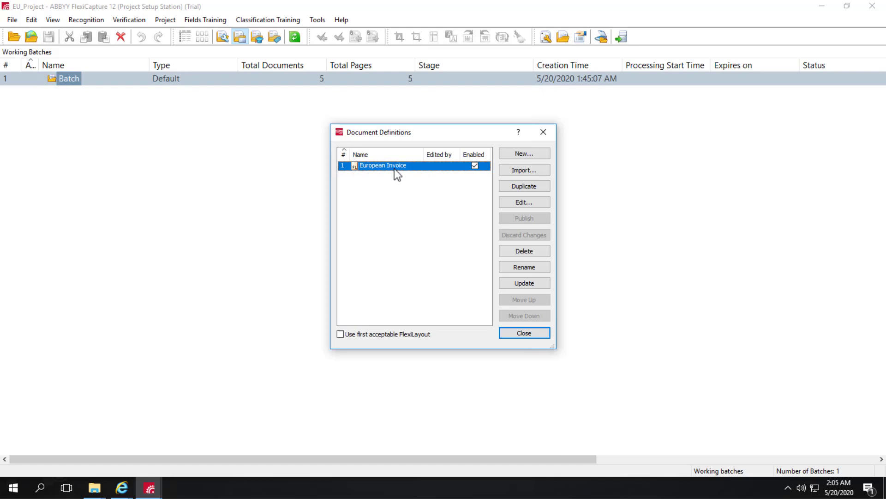
pyautogui.moveTo(523, 202)
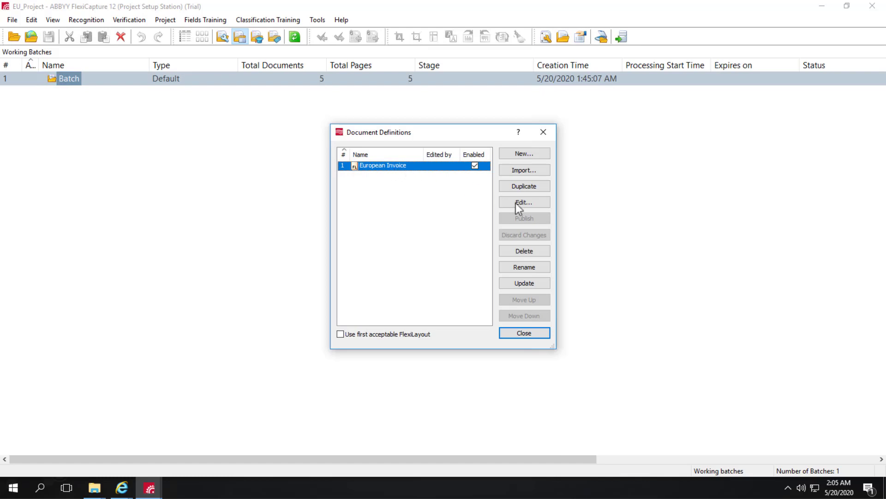
# Edit European Invoice and open its Document Definition Properties showing the rules list
pyautogui.click(523, 202)
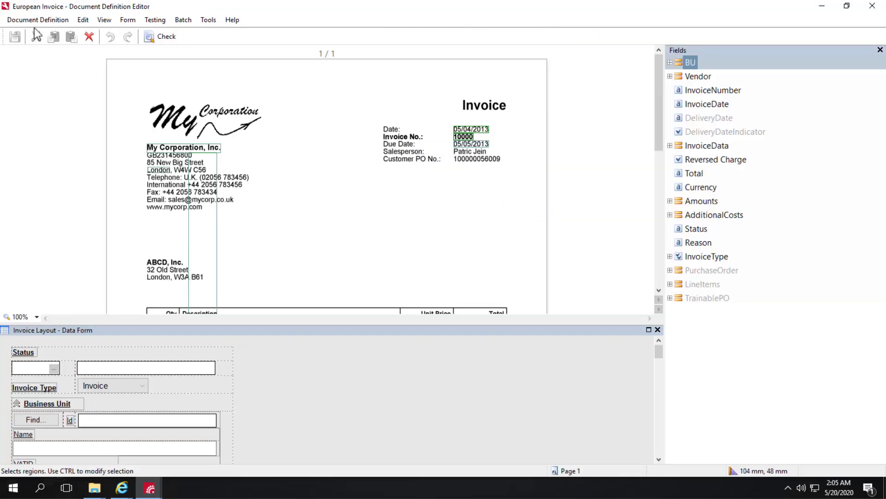
pyautogui.click(38, 19)
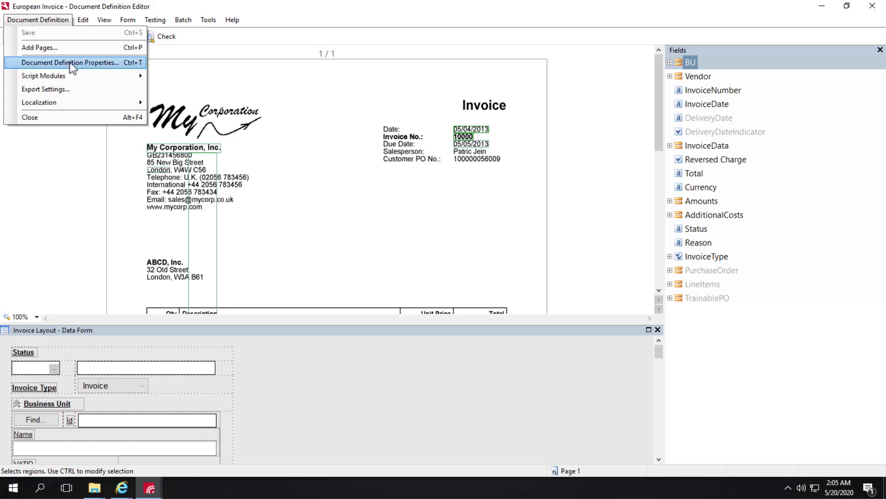
pyautogui.click(69, 62)
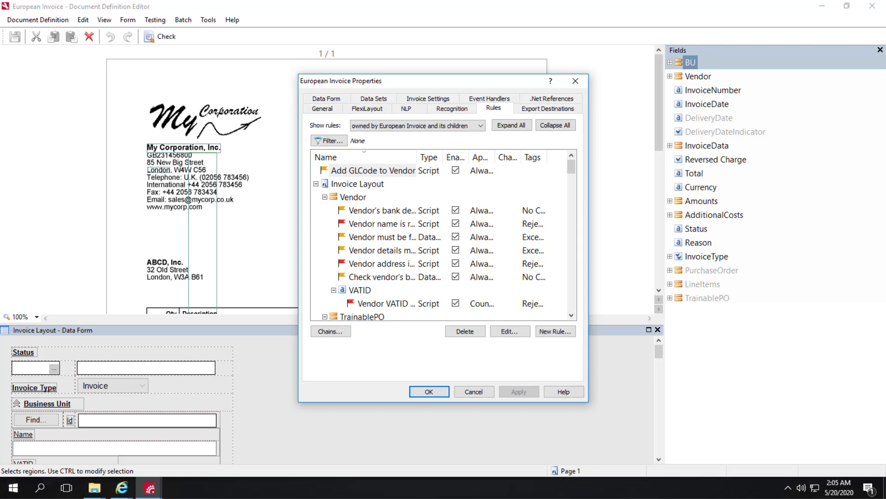
pyautogui.moveTo(509, 199)
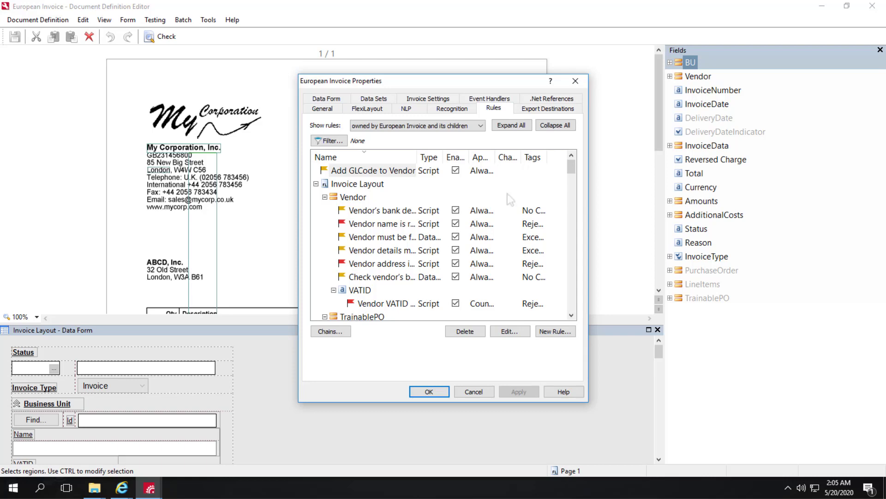
pyautogui.click(373, 170)
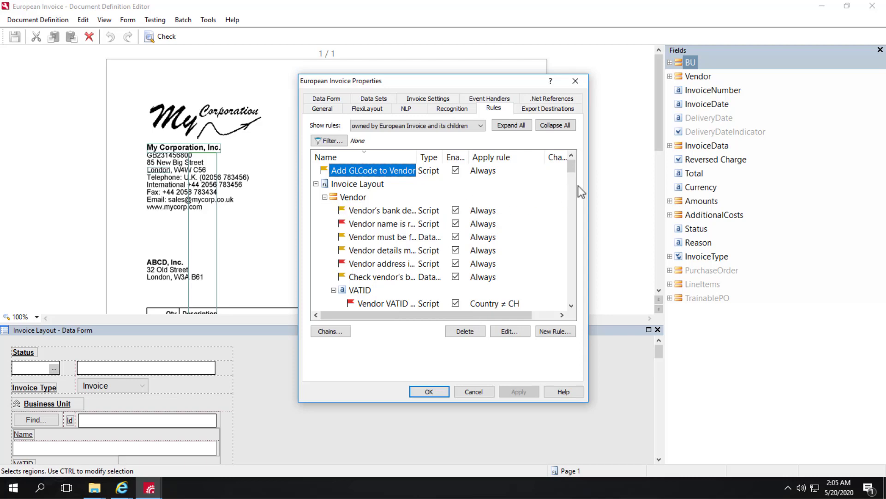
pyautogui.scroll(-3)
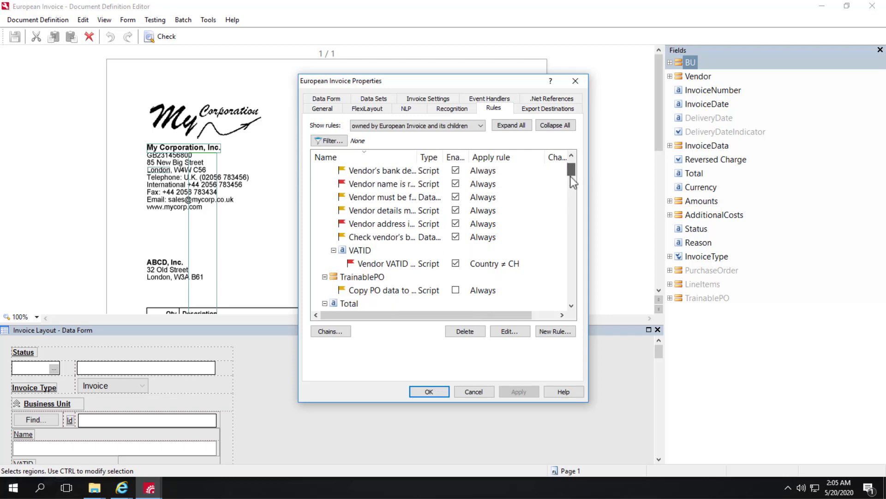
pyautogui.scroll(-3)
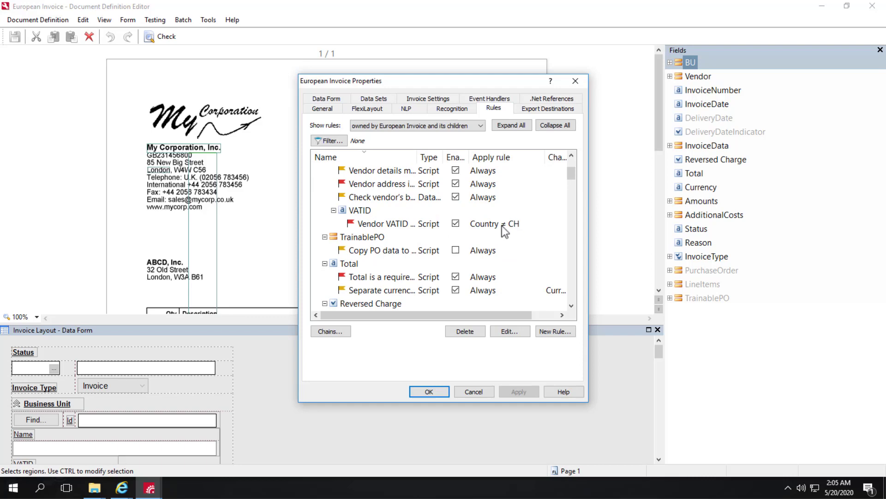
pyautogui.scroll(-3)
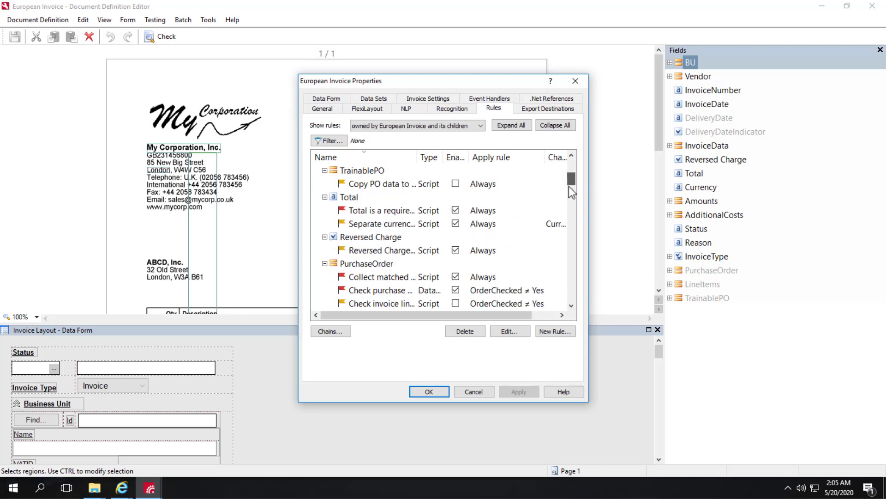
pyautogui.scroll(-3)
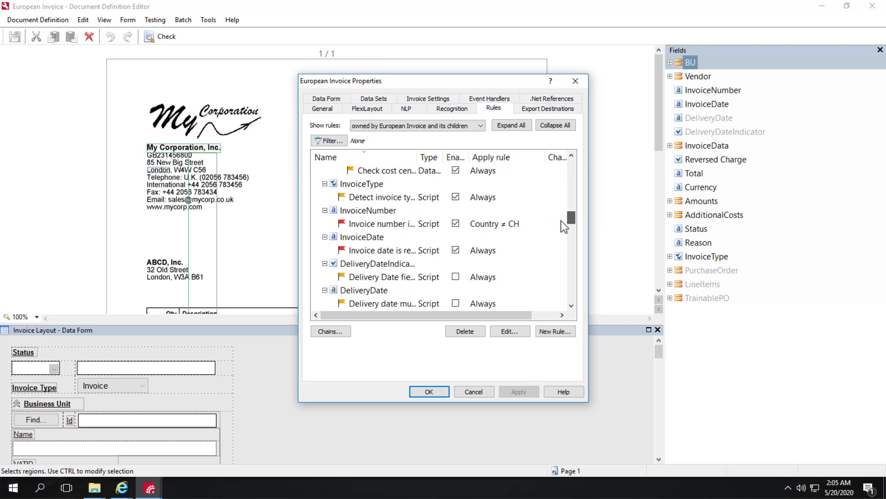
pyautogui.scroll(-3)
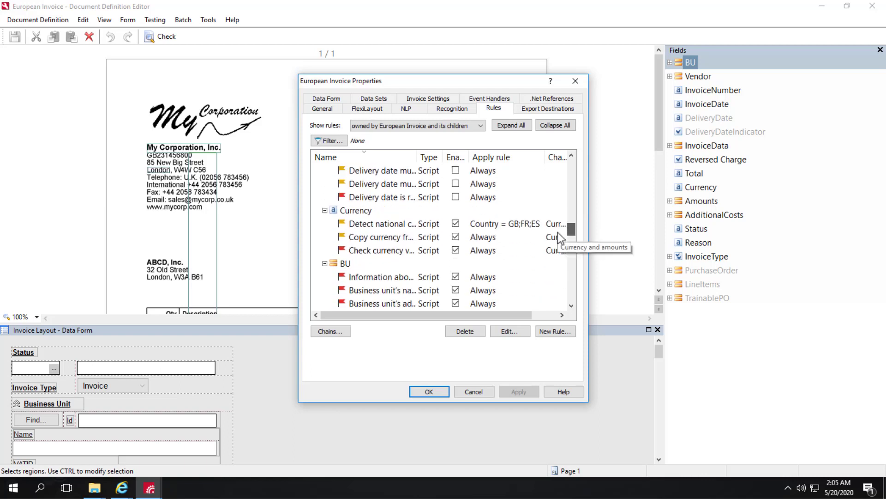
pyautogui.moveTo(486, 231)
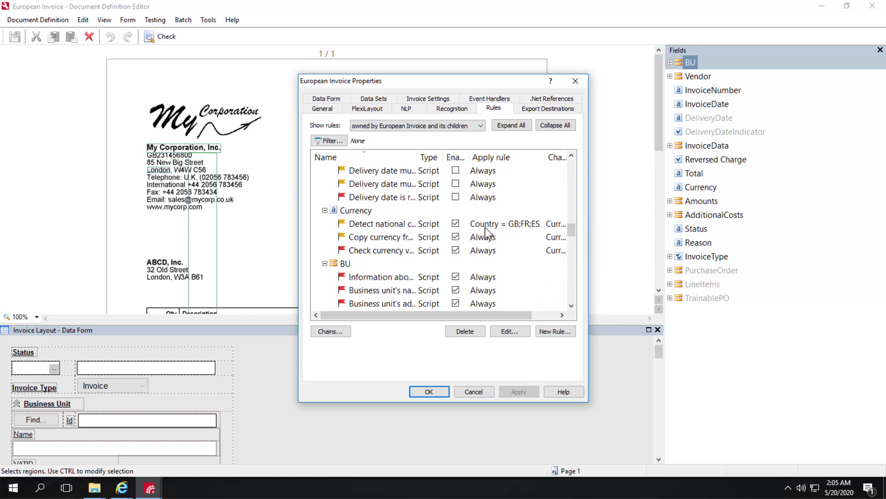
pyautogui.moveTo(516, 239)
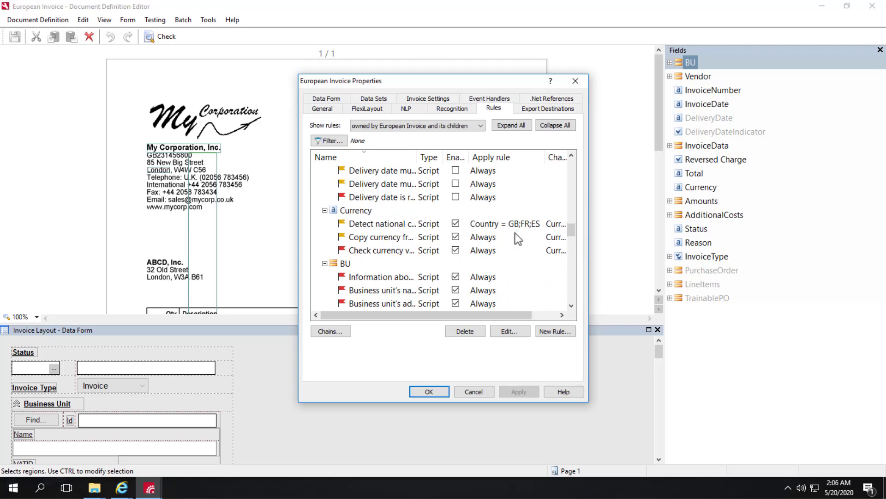
pyautogui.moveTo(574, 232)
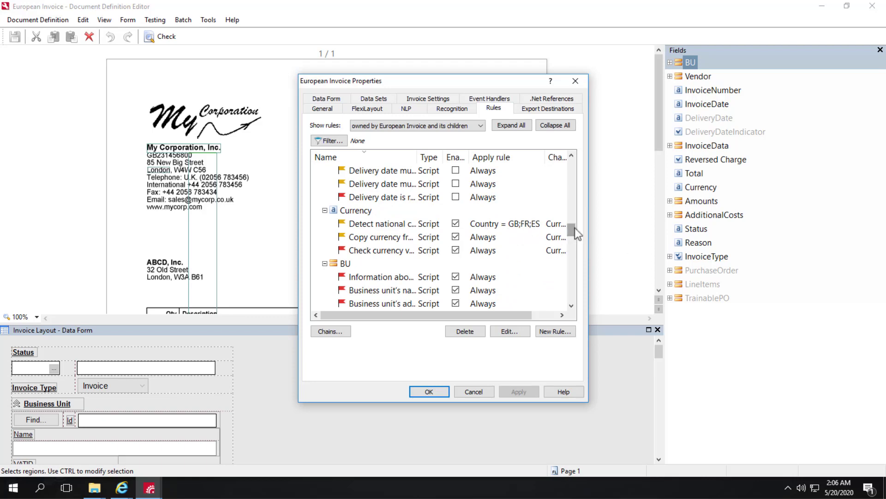
pyautogui.scroll(-3)
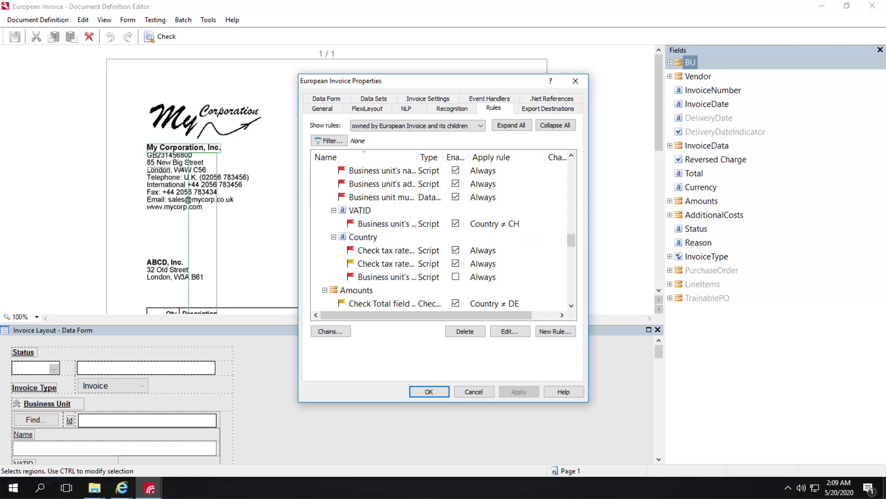
pyautogui.moveTo(255, 186)
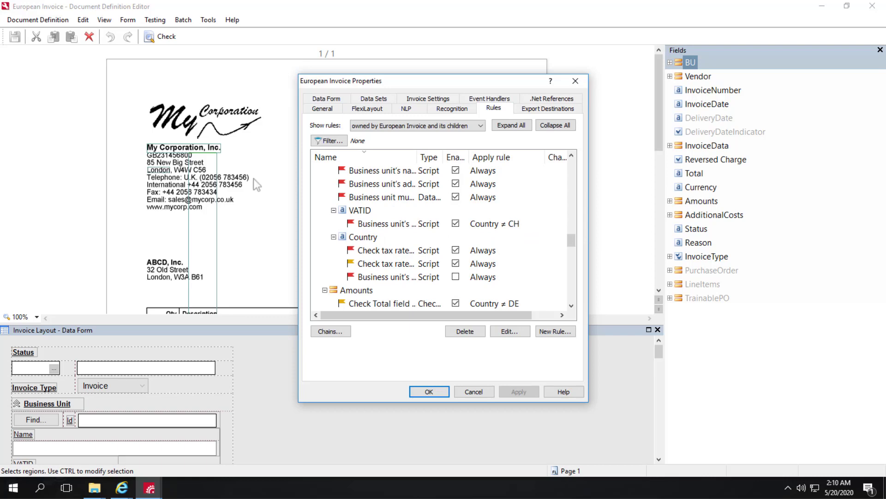
pyautogui.moveTo(501, 342)
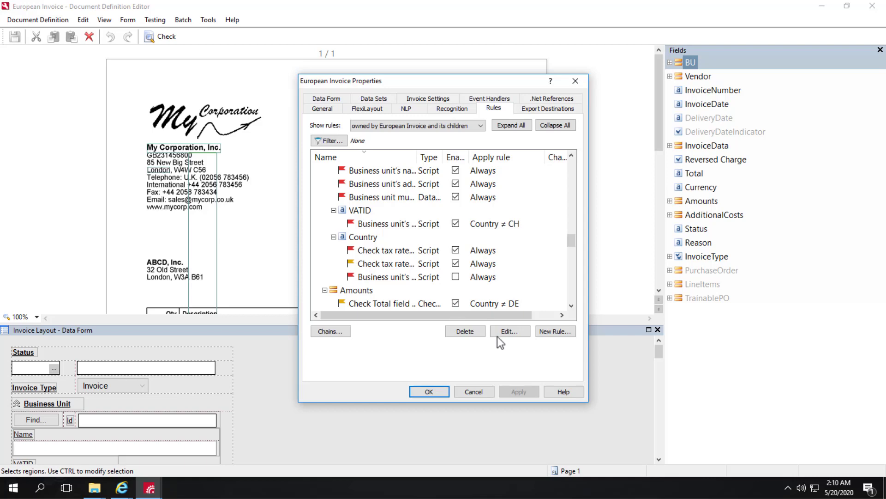
pyautogui.moveTo(423, 102)
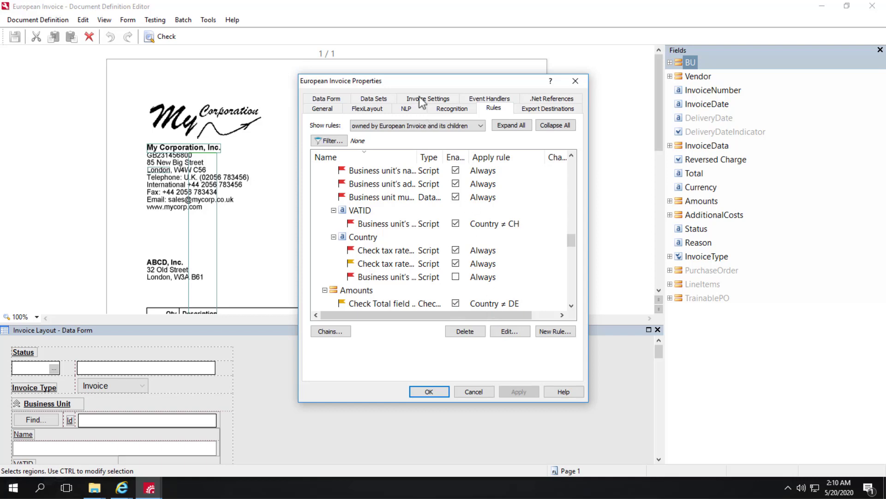
# Open the Invoice Settings Countries and Languages editor and select Great Britain
pyautogui.click(428, 98)
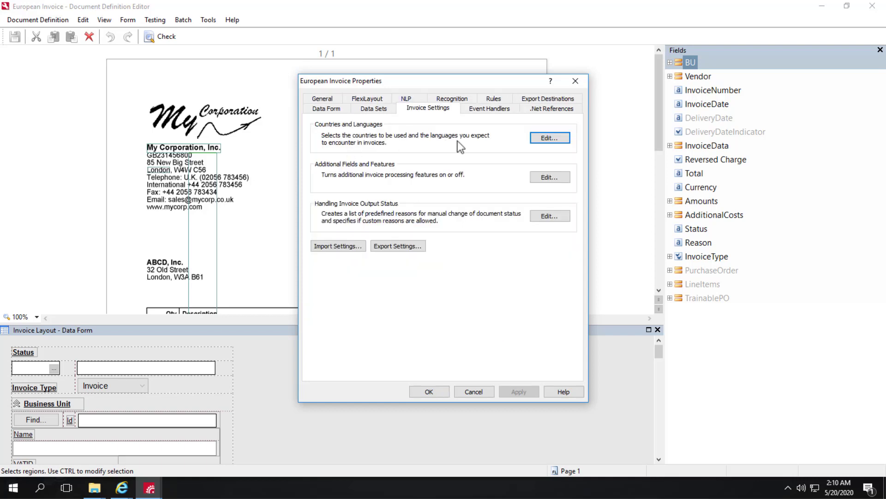
pyautogui.moveTo(415, 141)
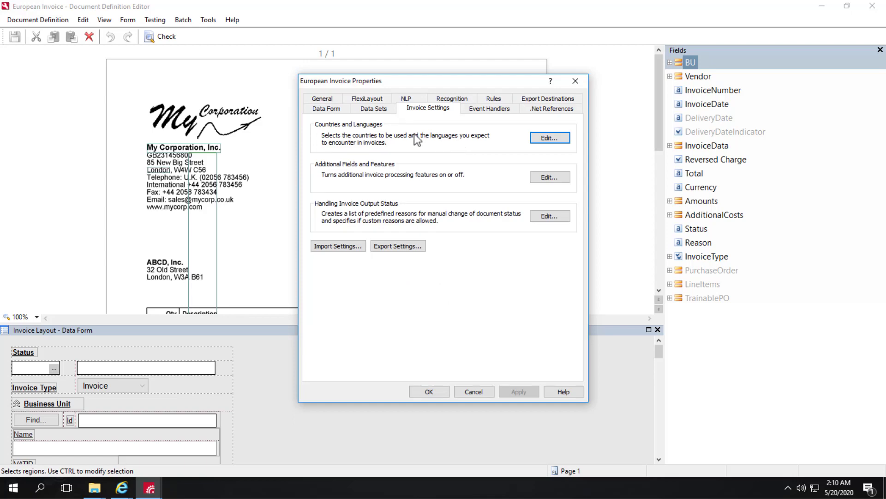
pyautogui.moveTo(373, 140)
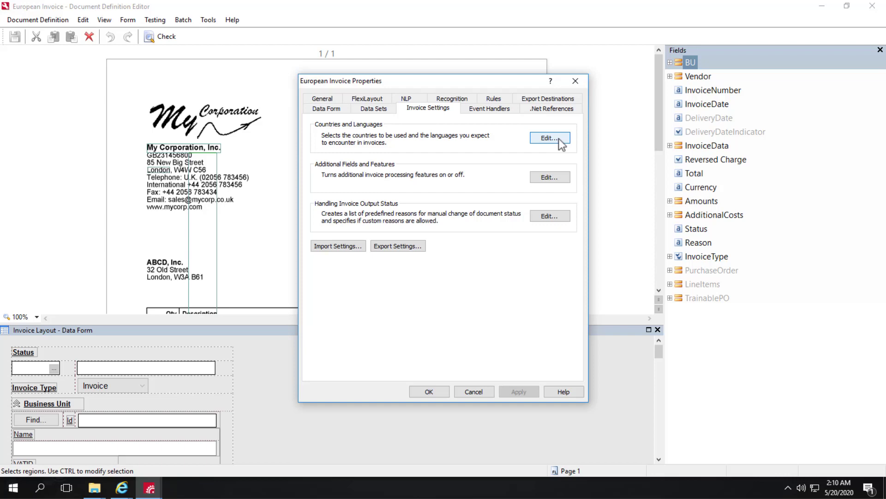
pyautogui.click(549, 139)
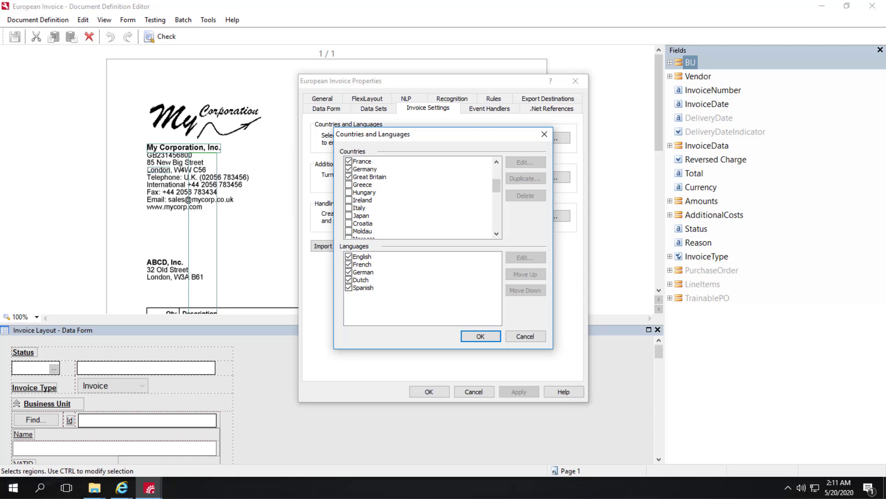
pyautogui.moveTo(377, 184)
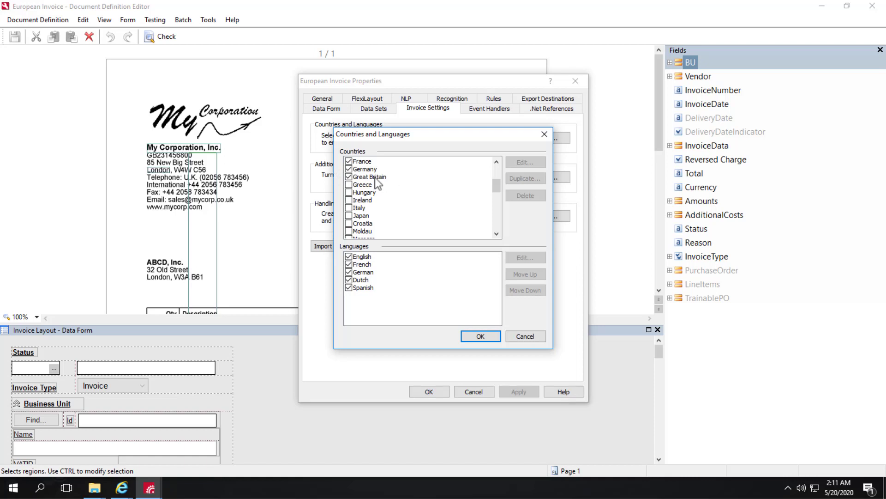
pyautogui.click(369, 176)
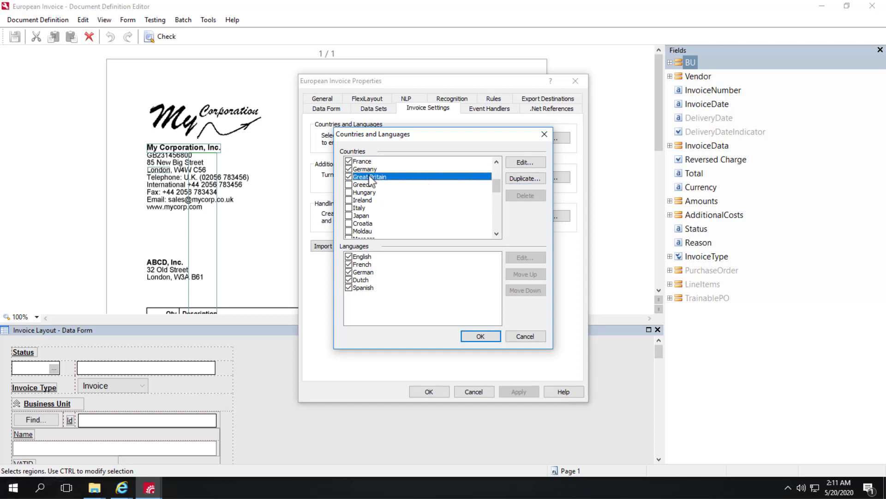
# Review Great Britain's tax rates, tax groups, currency, keywords and formats settings
pyautogui.click(524, 162)
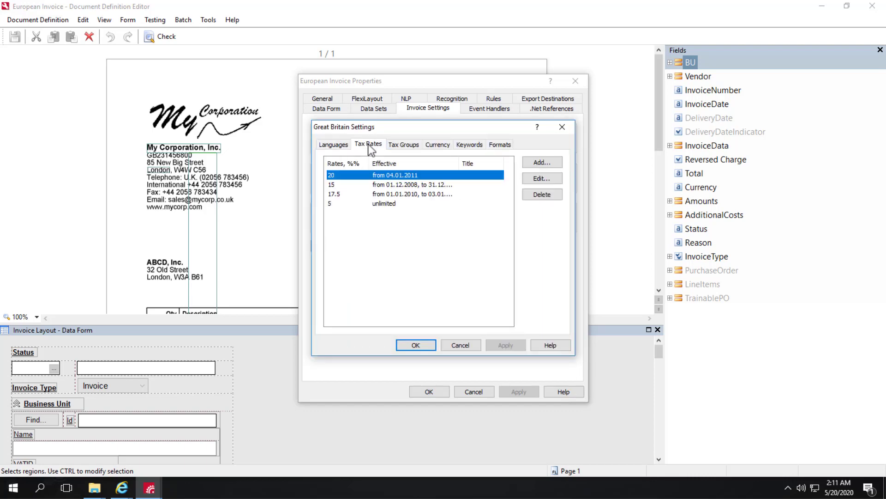
pyautogui.click(403, 144)
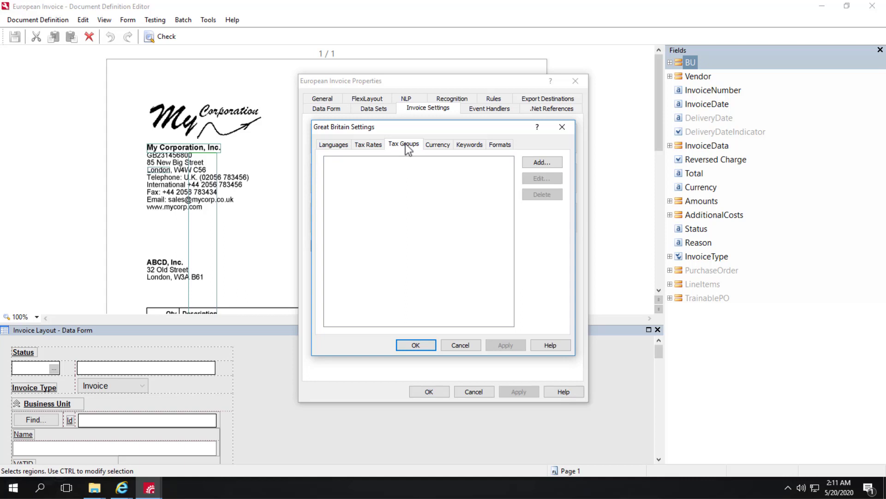
pyautogui.click(438, 144)
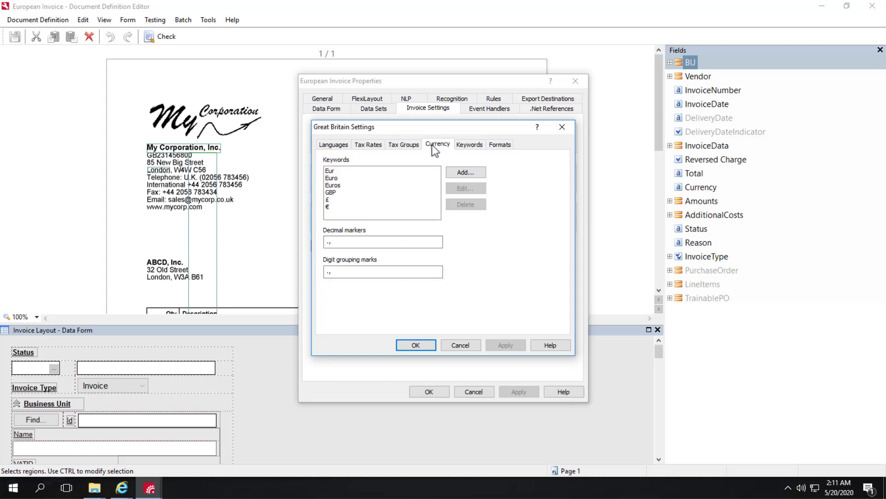
pyautogui.click(469, 144)
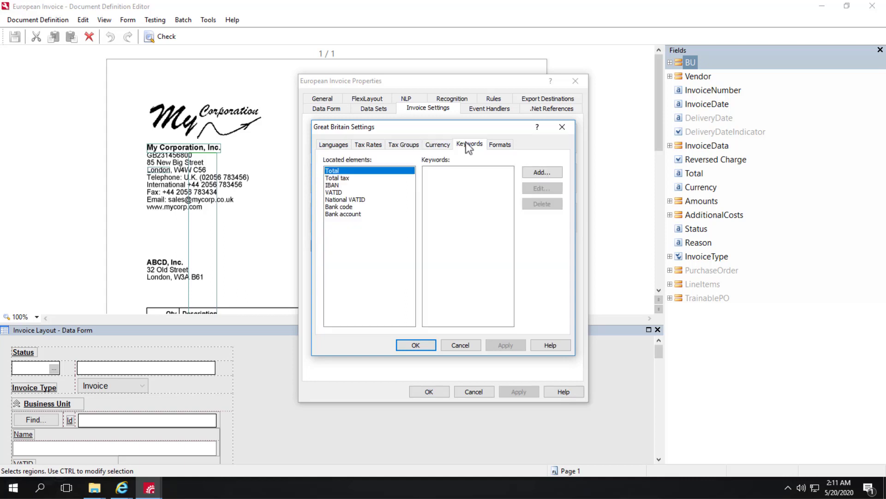
pyautogui.click(499, 143)
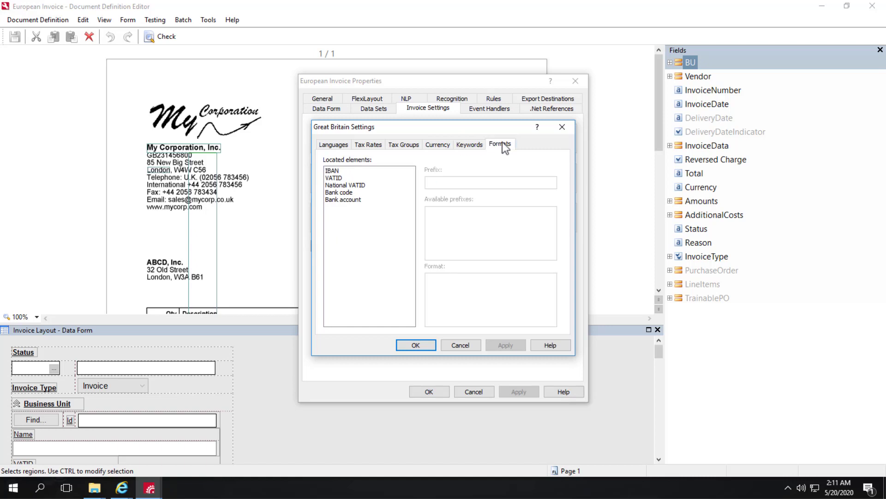
pyautogui.moveTo(562, 127)
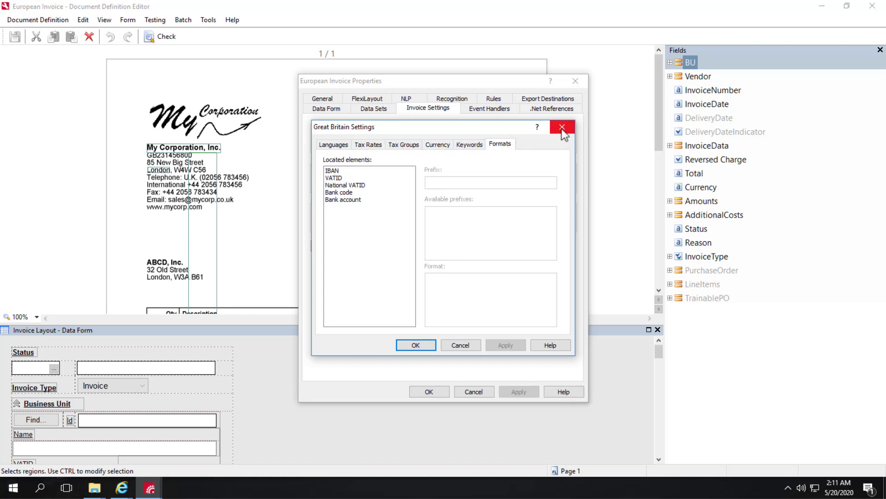
# Close the Great Britain settings and open the English language keywords
pyautogui.click(562, 127)
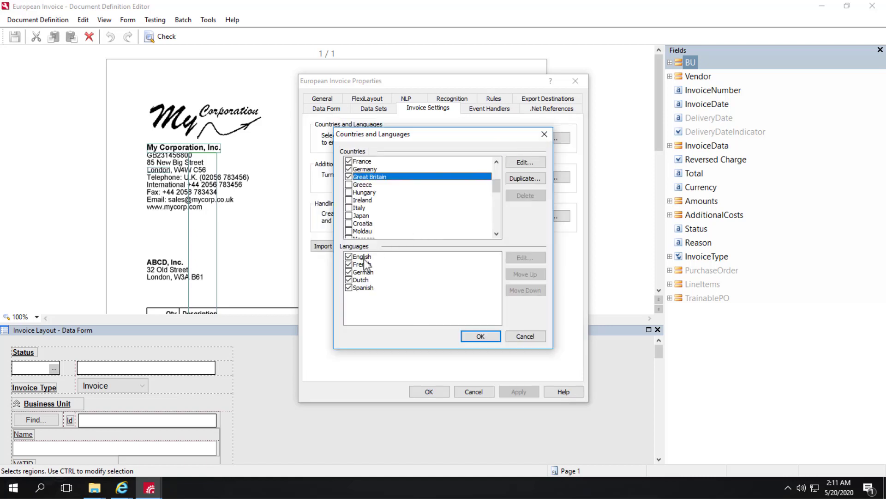
pyautogui.click(362, 256)
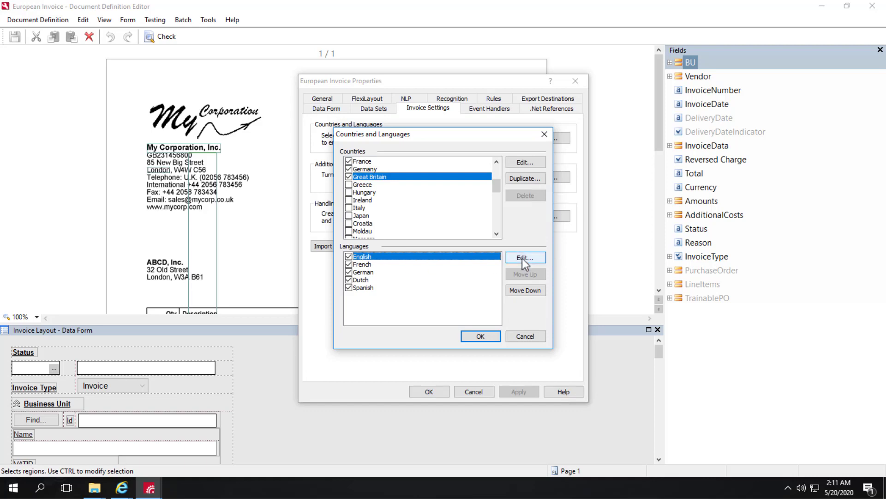
pyautogui.moveTo(373, 264)
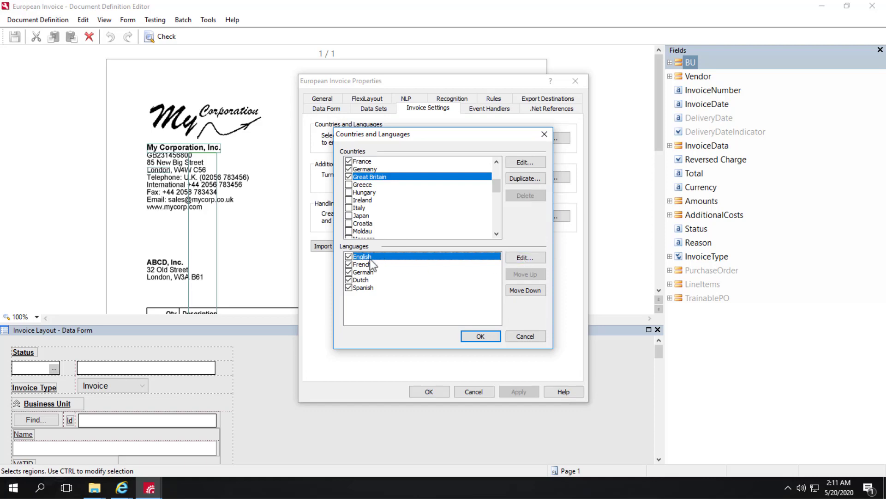
pyautogui.click(523, 257)
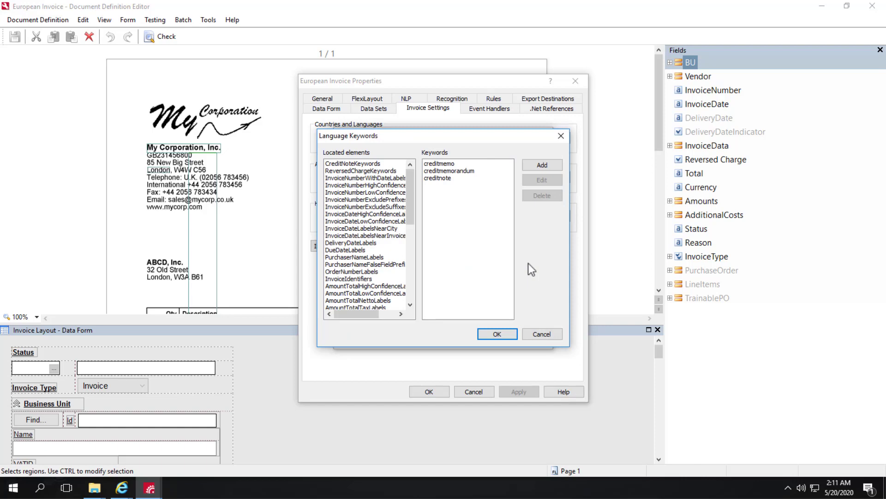
pyautogui.moveTo(292, 266)
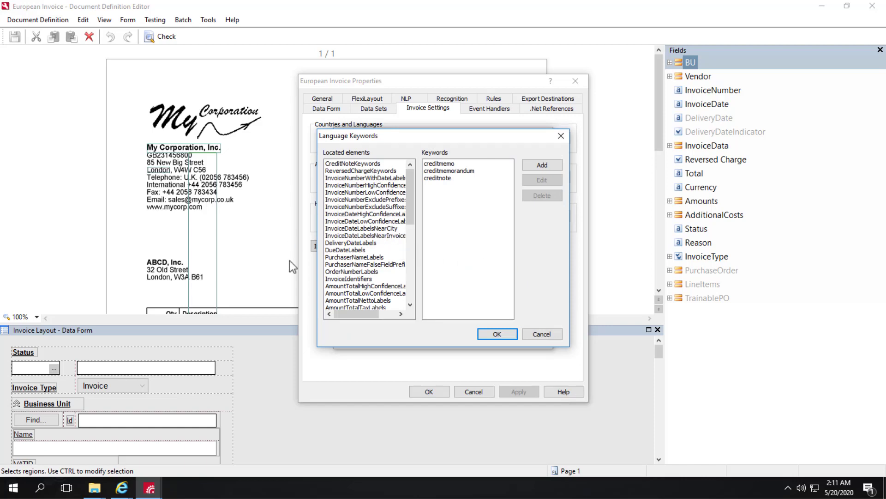
pyautogui.moveTo(344, 179)
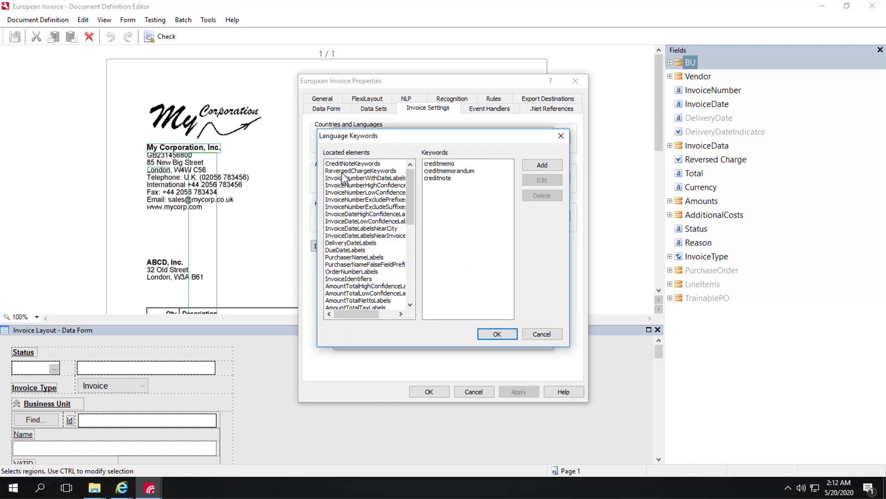
# Browse English keywords for invoice number, number prefixes, DeliveryDateLabels and total amount
pyautogui.click(366, 185)
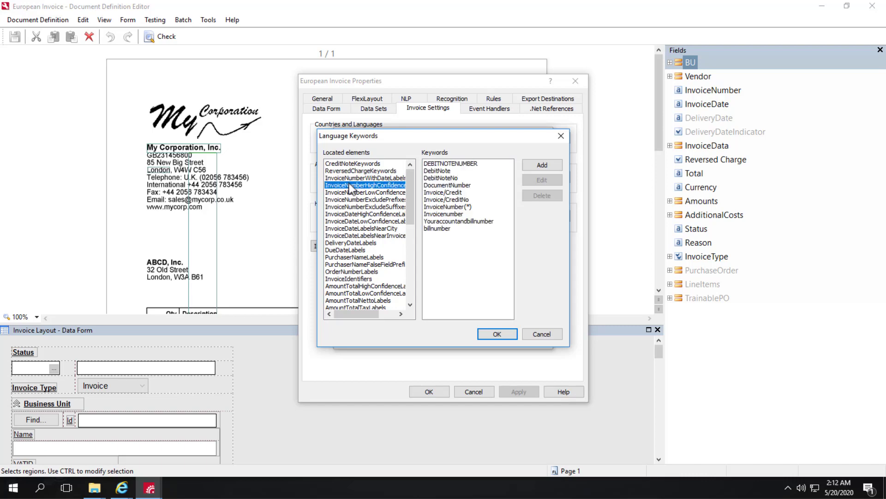
pyautogui.click(366, 200)
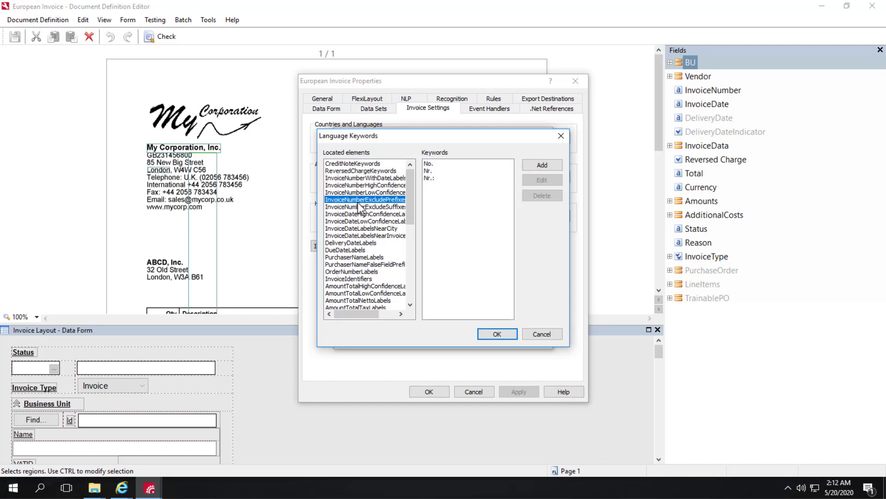
pyautogui.click(351, 242)
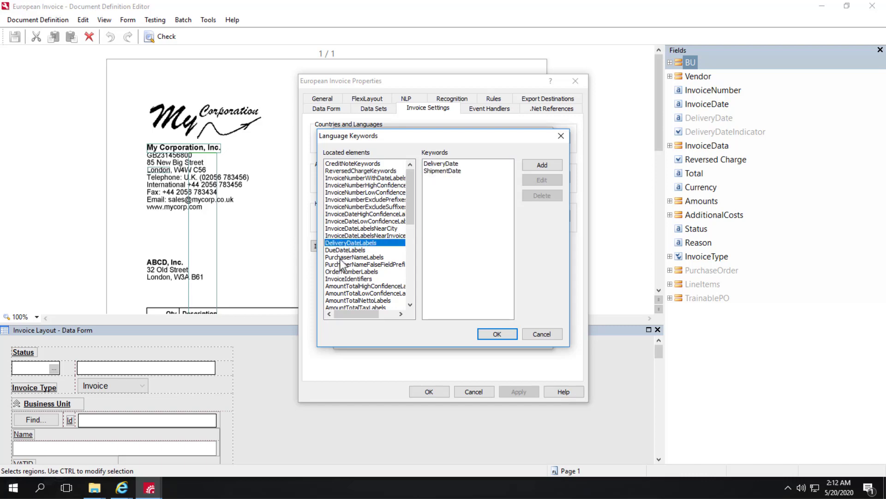
pyautogui.moveTo(356, 285)
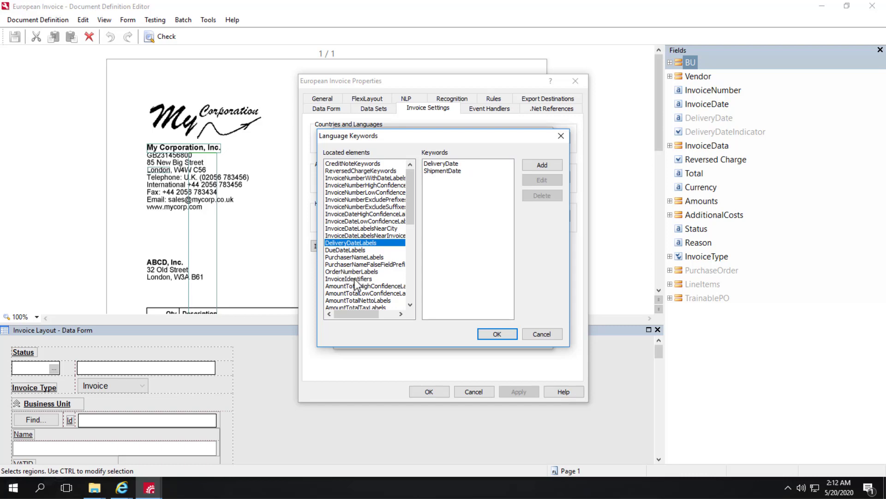
pyautogui.click(366, 285)
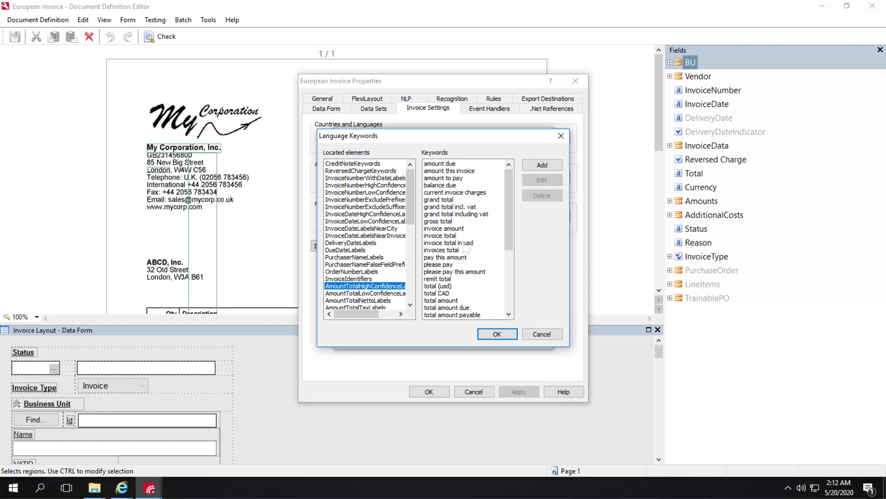
# Scroll the total amount keywords list and open a blank Add Keyword dialog
pyautogui.scroll(-3)
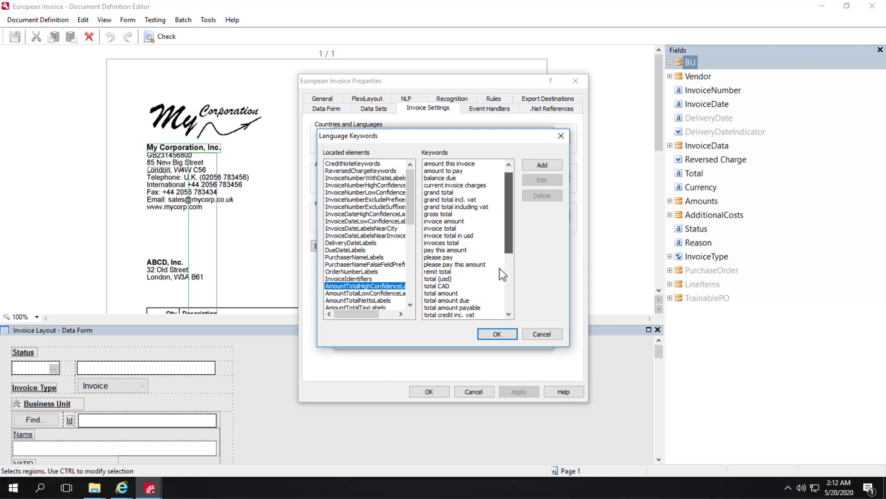
pyautogui.scroll(-3)
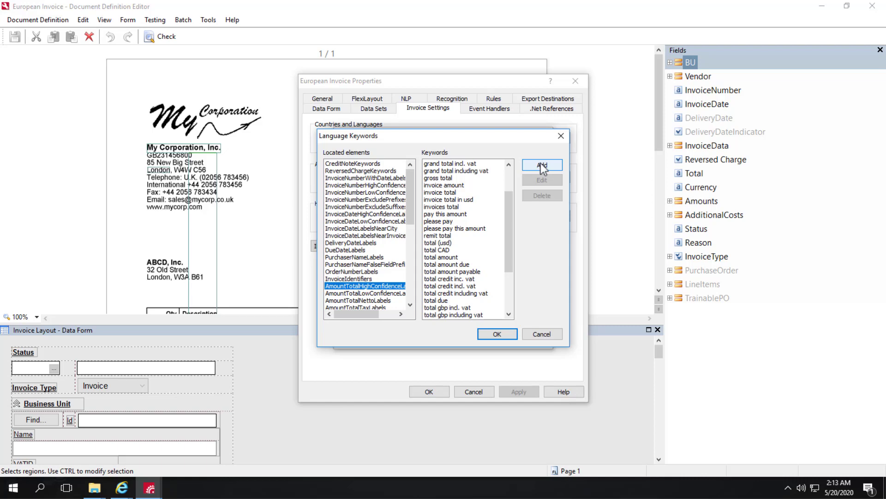
pyautogui.click(541, 164)
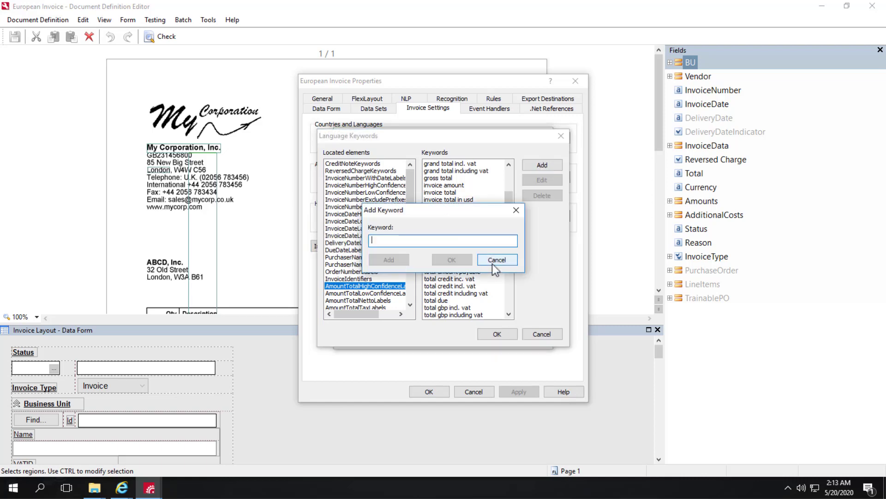